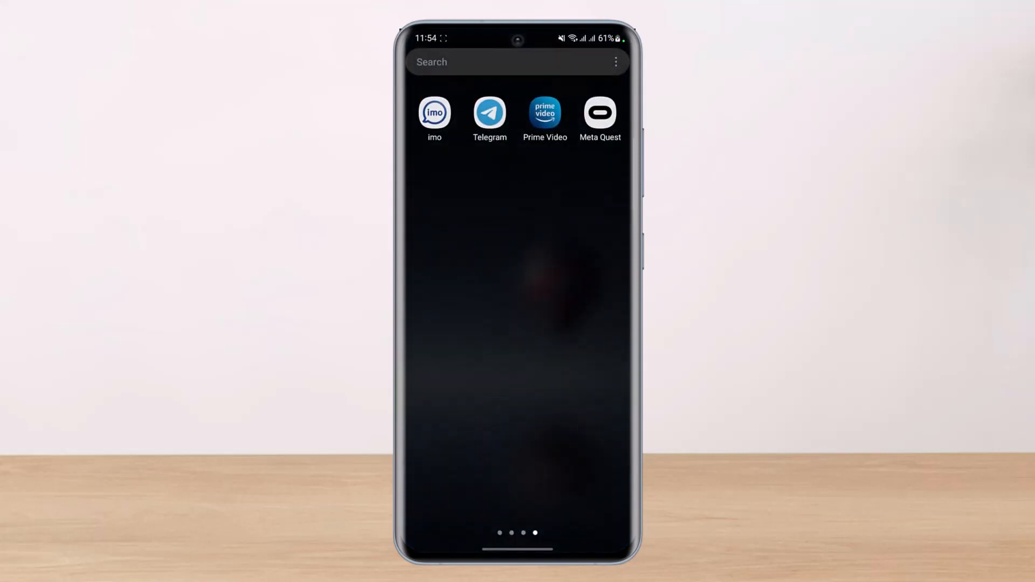
- Launch the Meta Quest companion app and choose Quest 2 as the headset
click(600, 113)
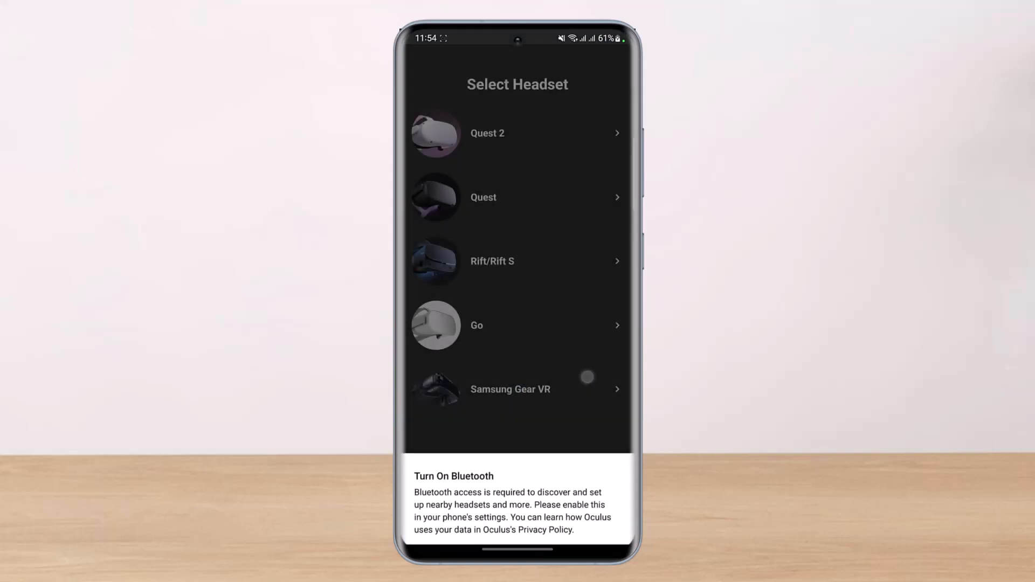
click(505, 132)
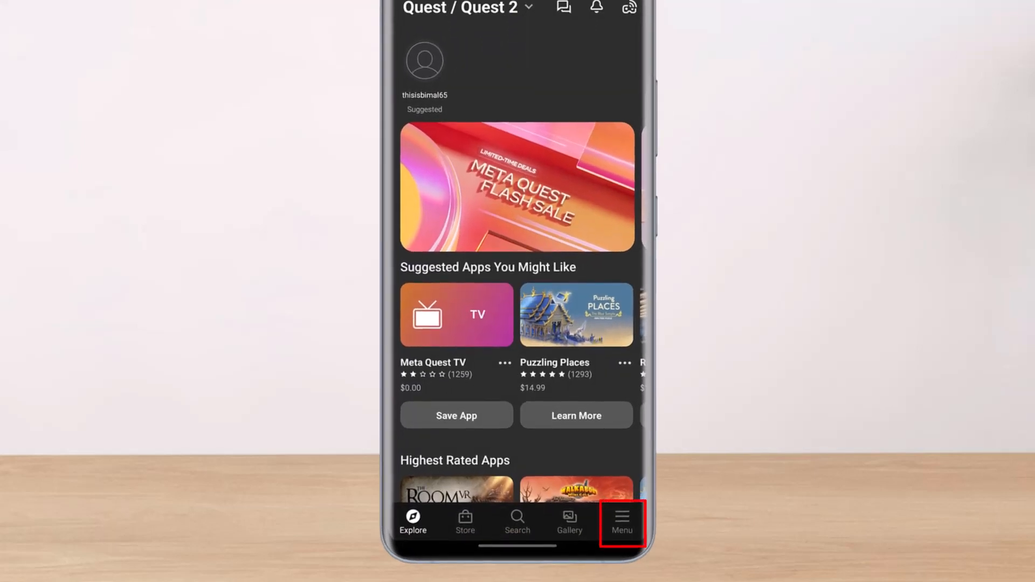
- Go to the Menu and bring up the Meta Quest Settings page
click(622, 522)
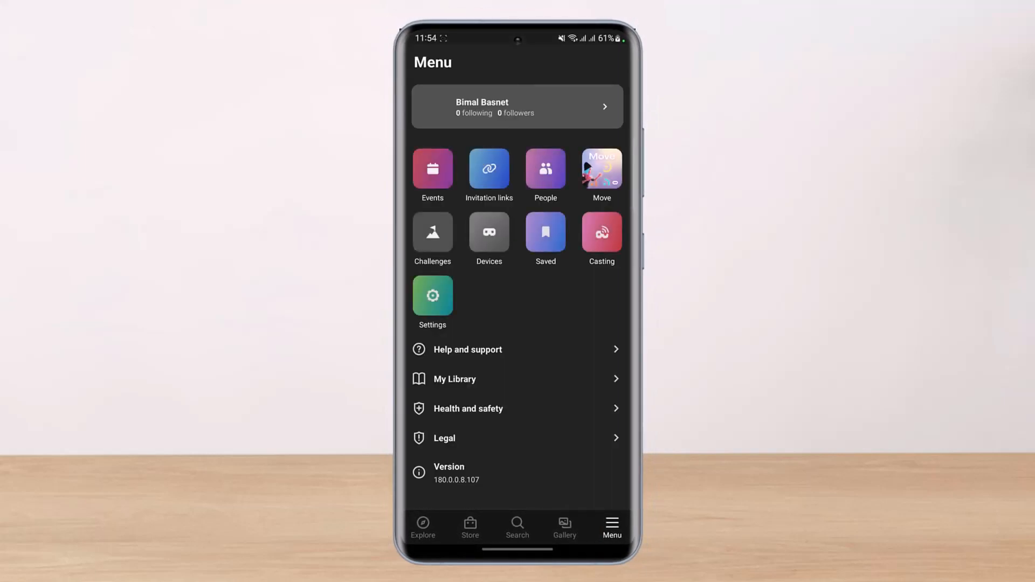
click(433, 295)
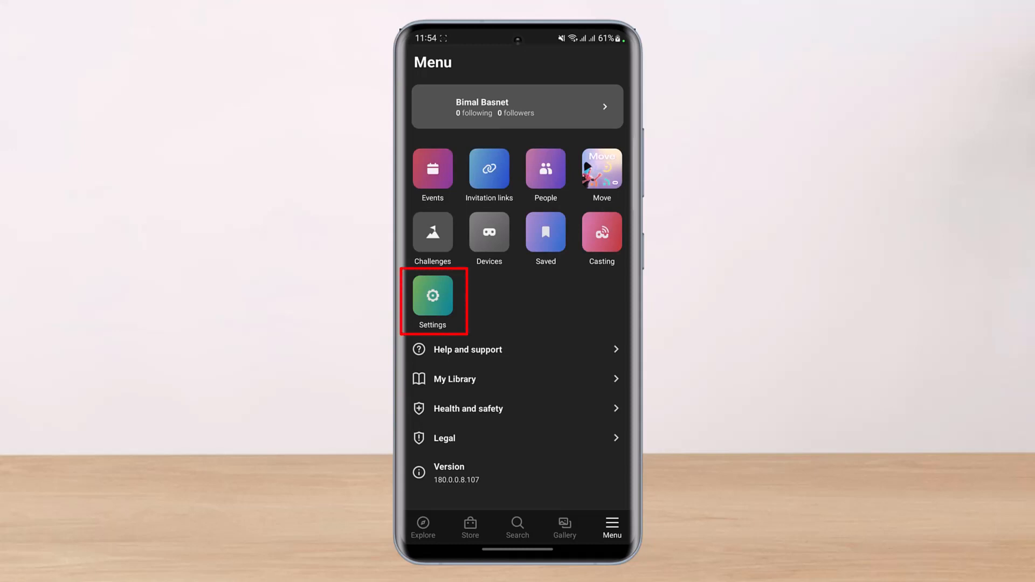
click(432, 295)
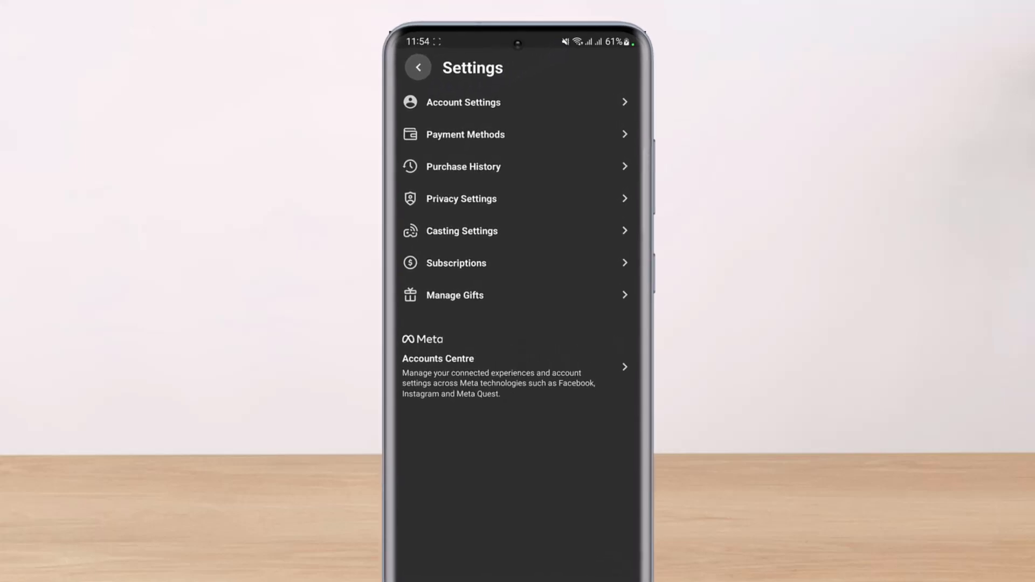
- Enter Account Settings and start Reset Meta Quest PIN under Security
click(463, 103)
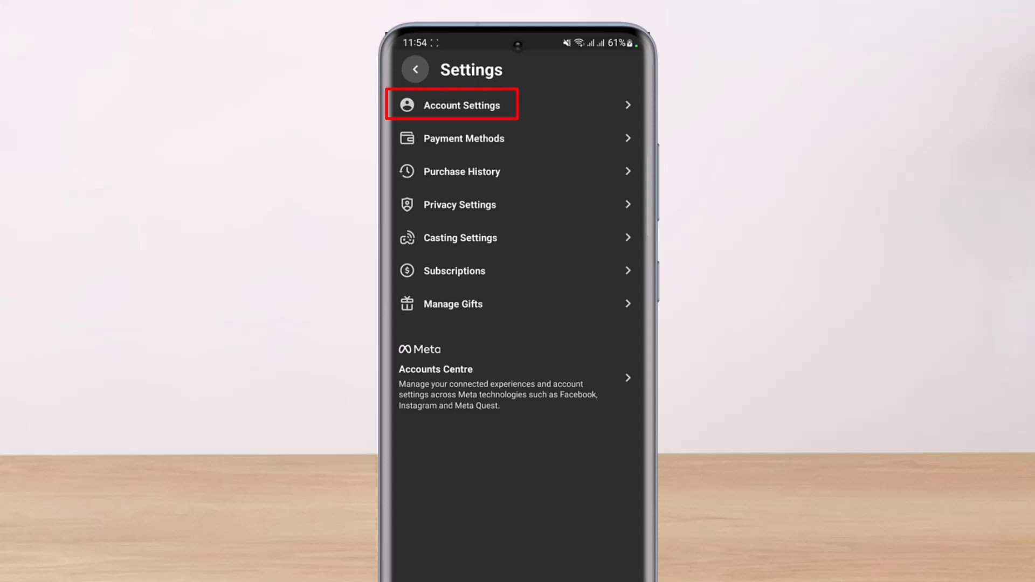
click(457, 105)
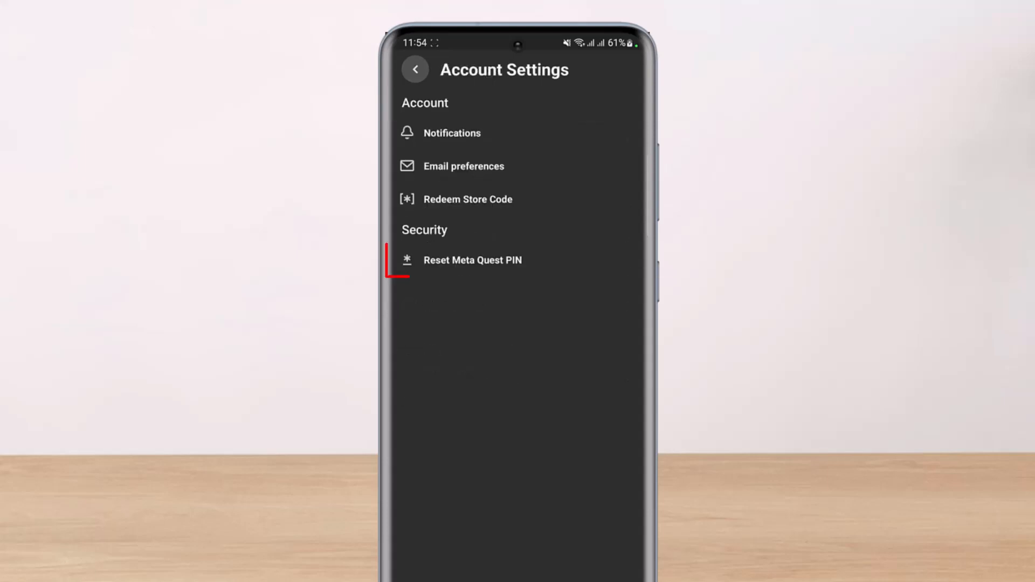
click(472, 260)
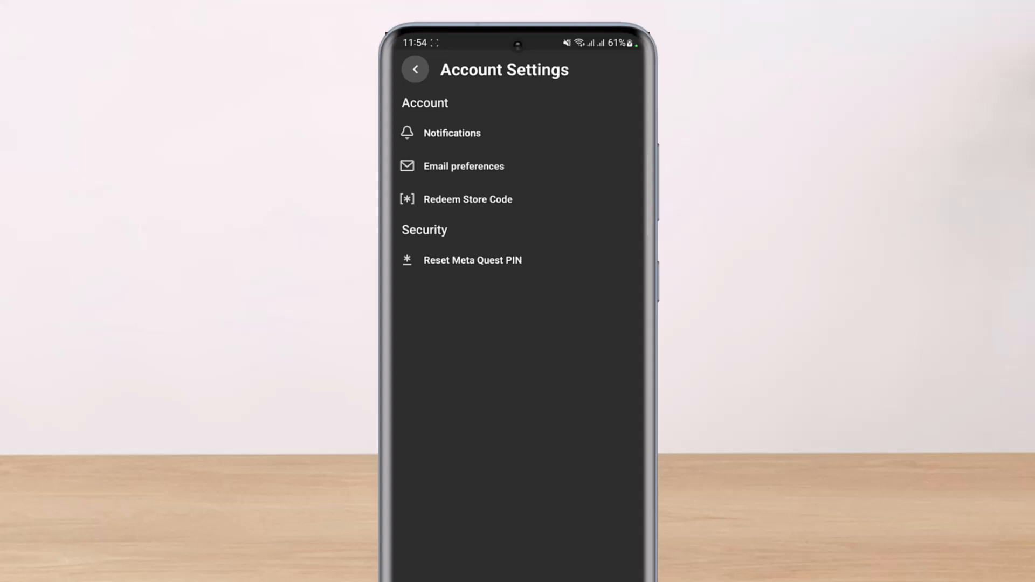
click(472, 260)
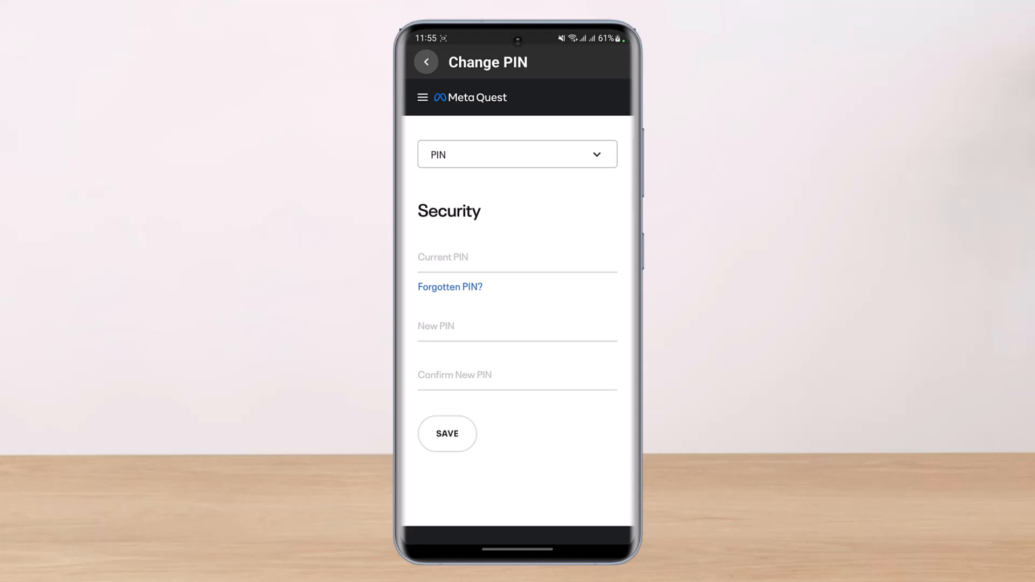
- Choose 'Forgotten PIN?' and request a PIN reset email
click(442, 334)
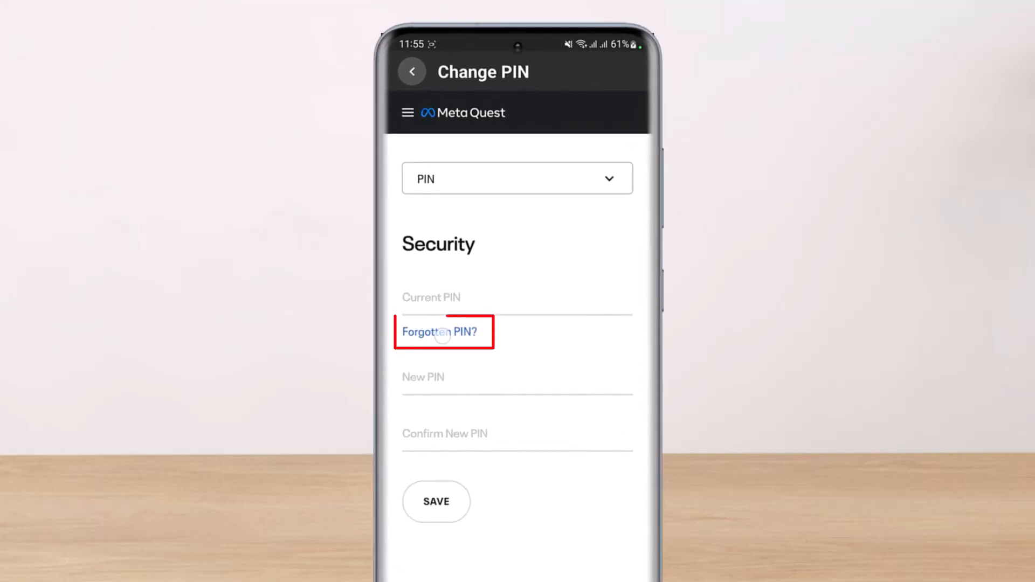
click(442, 332)
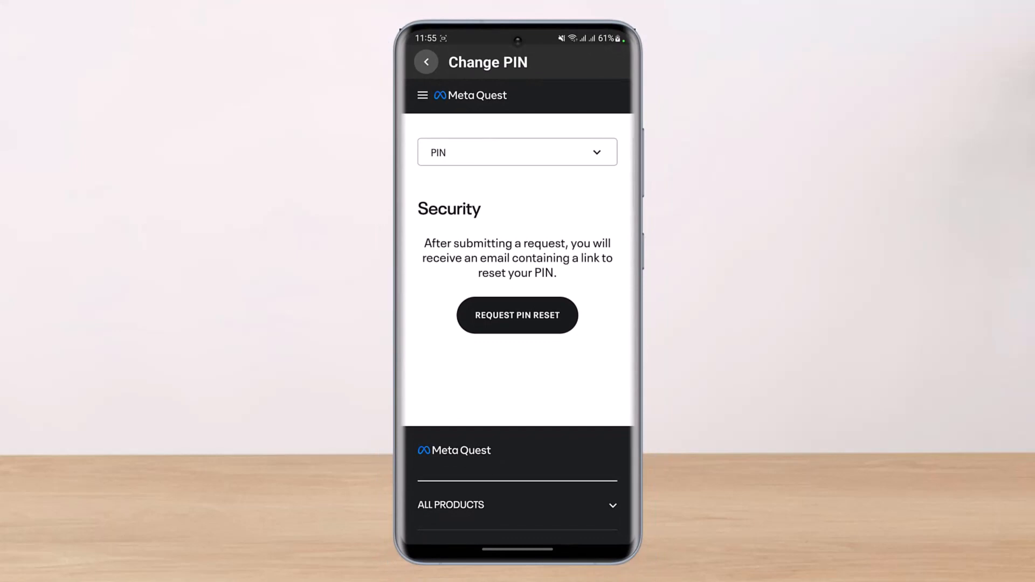
click(517, 315)
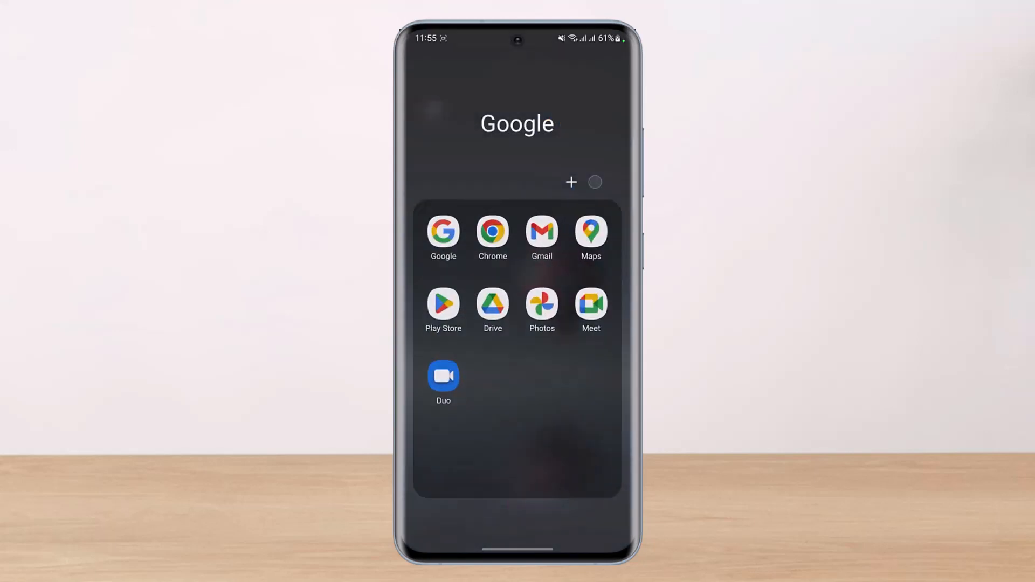
- In Gmail, bring up the newest 'Your PIN reset request' email from Meta
click(542, 231)
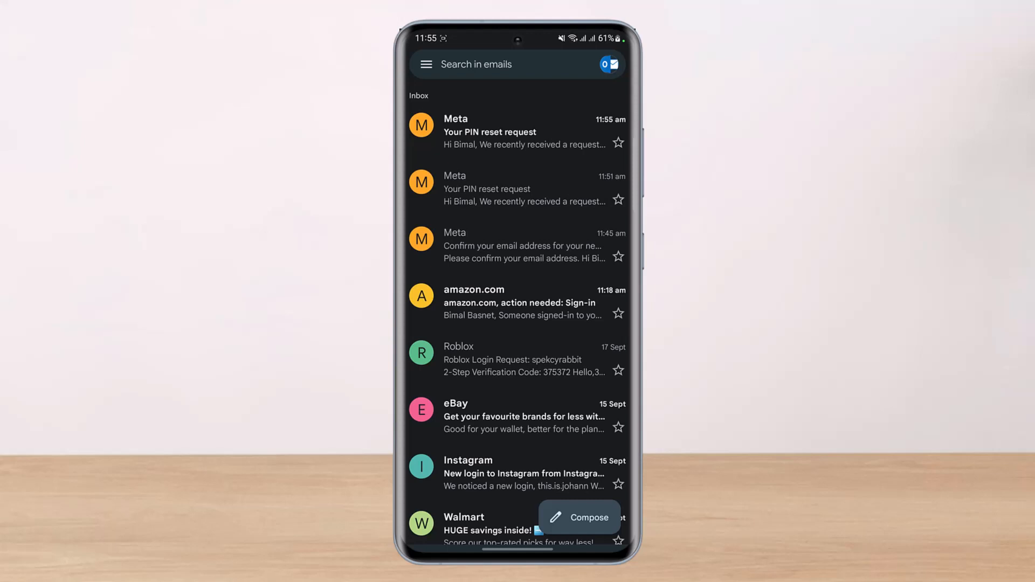
click(511, 131)
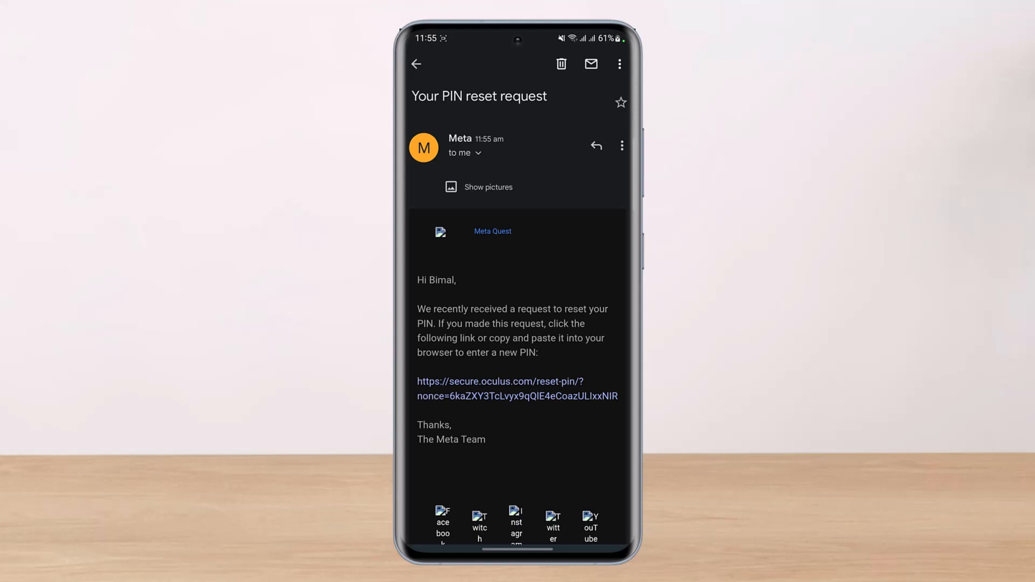
- Follow the secure.oculus.com/reset-pin link to the 'Reset your PIN' page
click(499, 382)
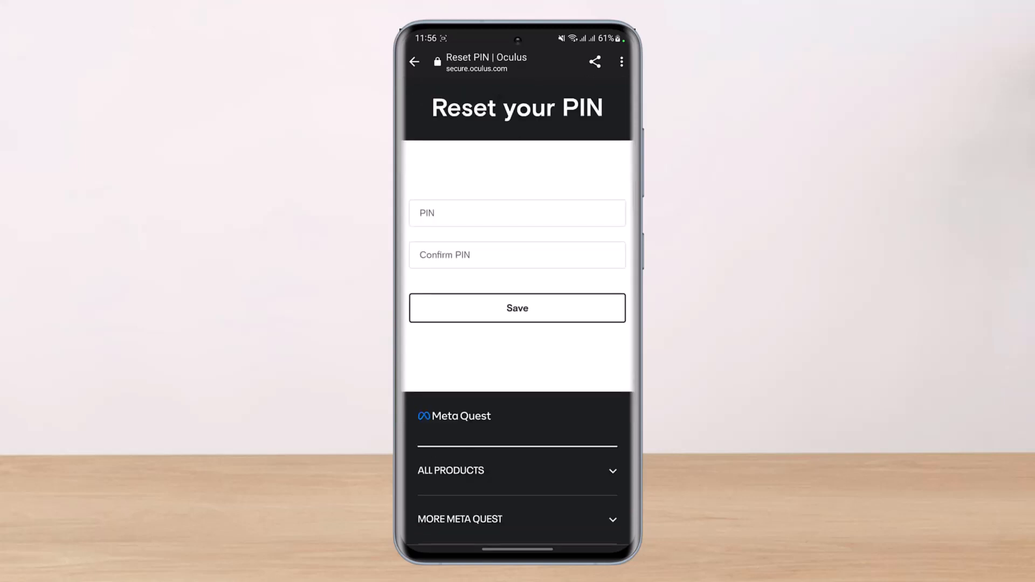
- Enter the new PIN in both fields and save it, confirming 'Your PIN has been changed.'
text(2)
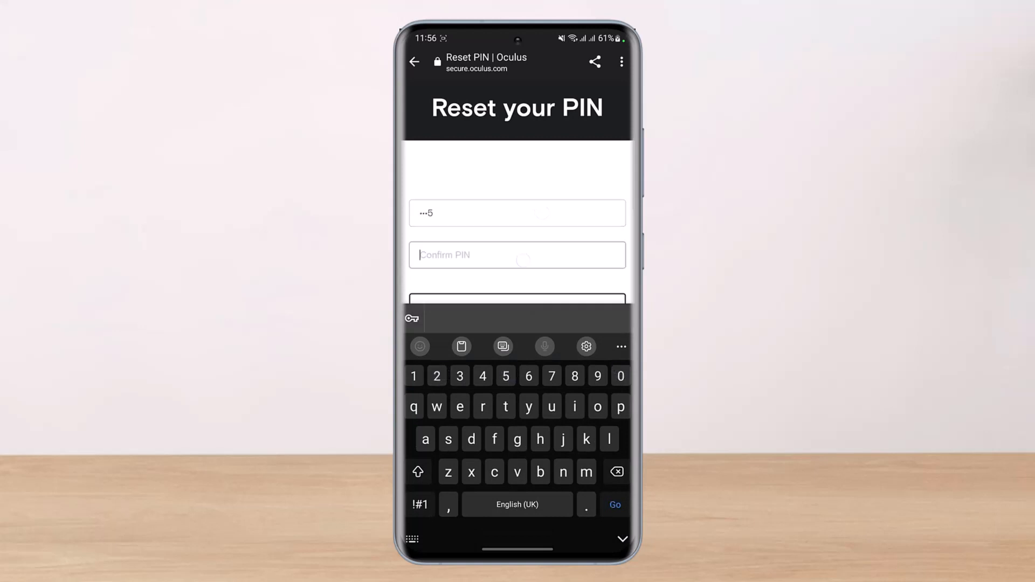
text(5)
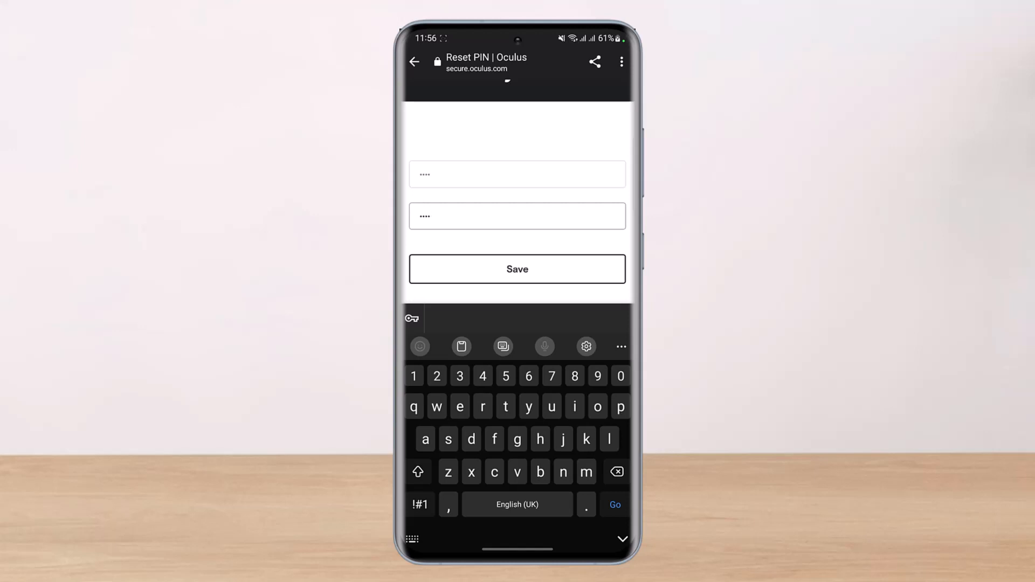
click(518, 269)
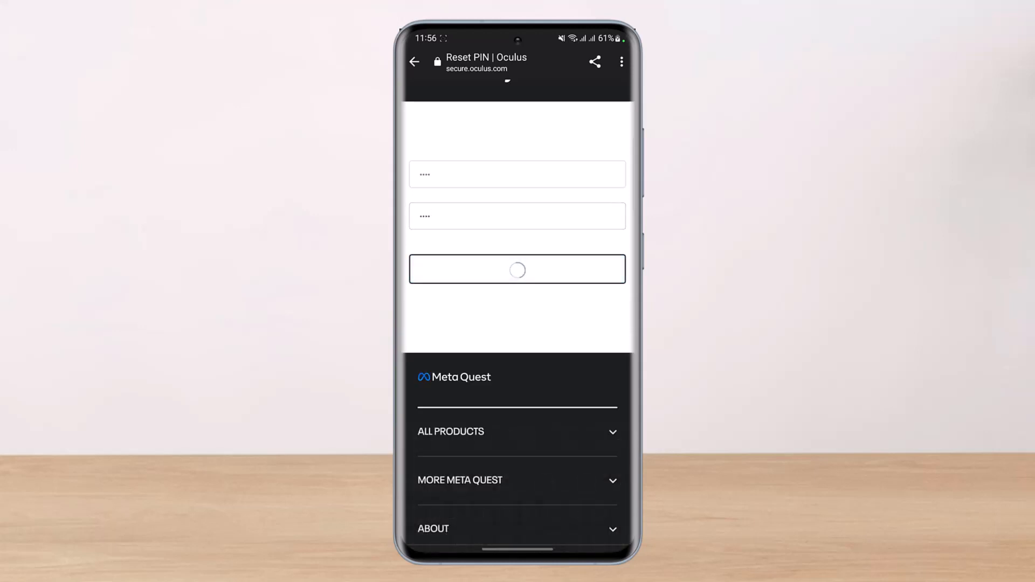
click(517, 270)
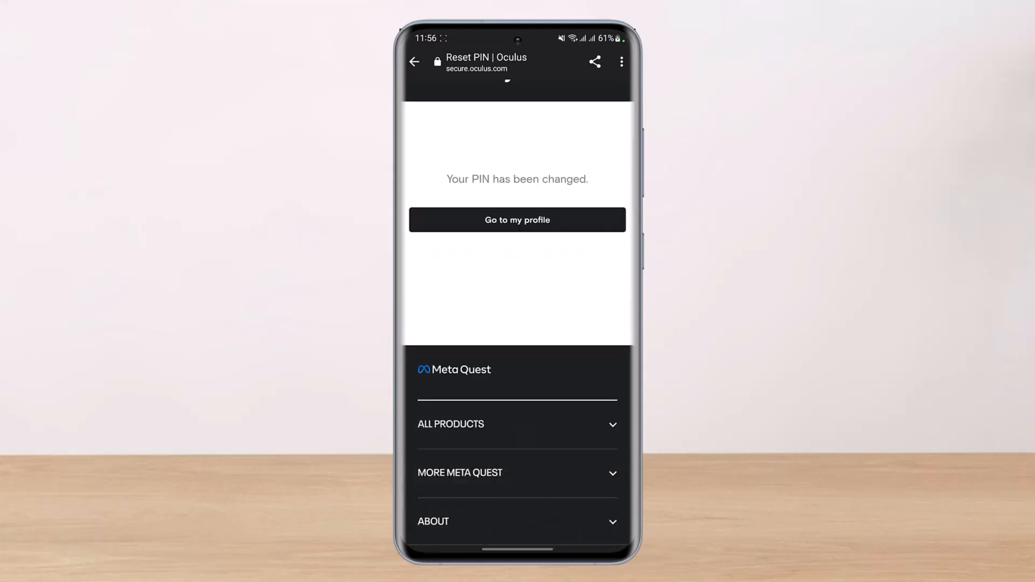